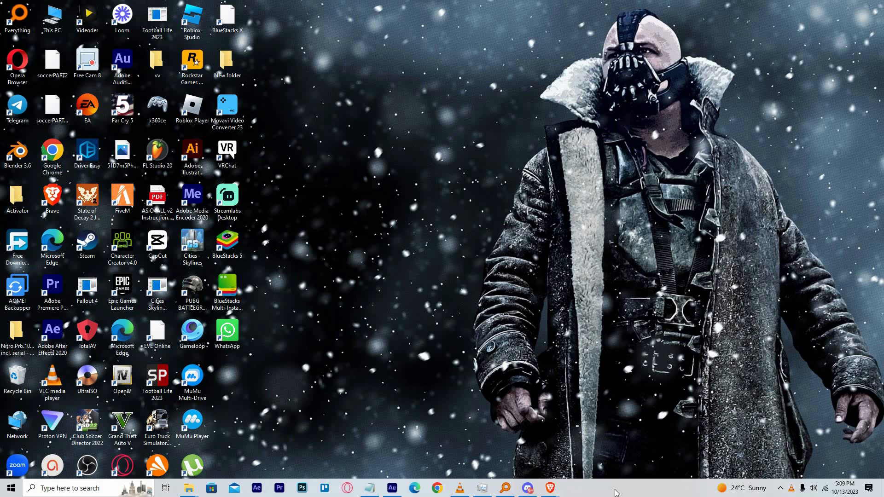
mouse_move(613, 488)
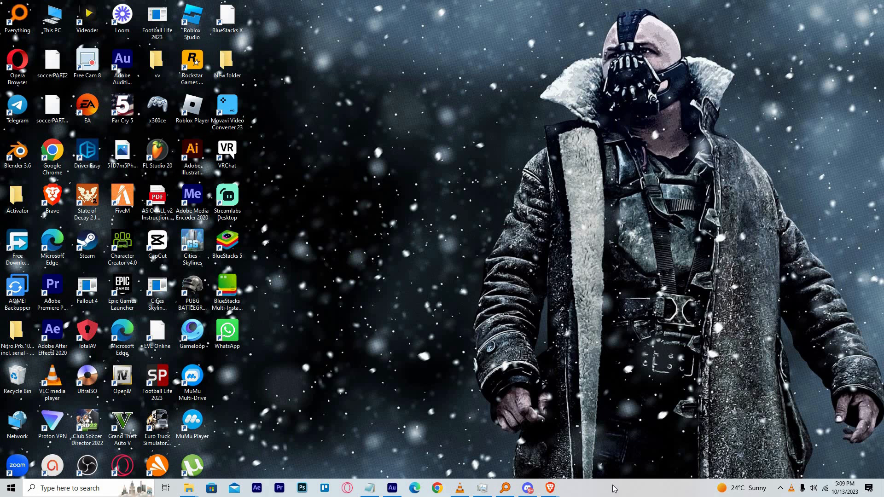
mouse_move(618, 489)
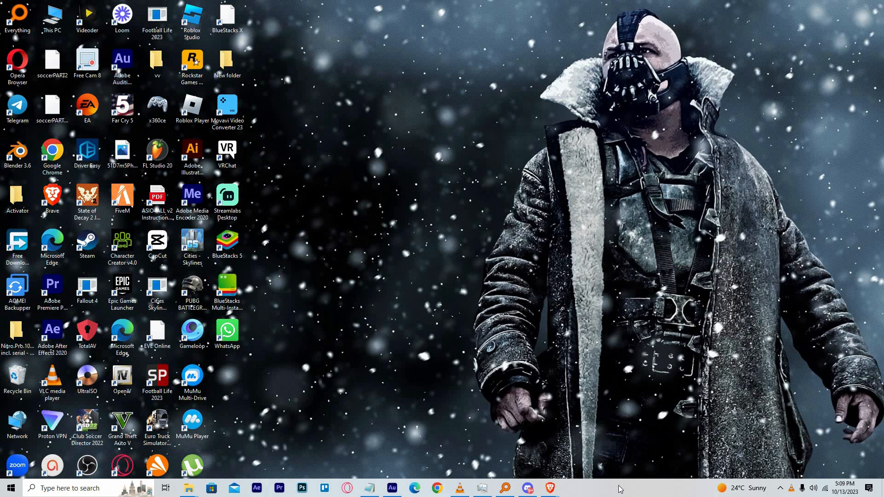
mouse_move(571, 468)
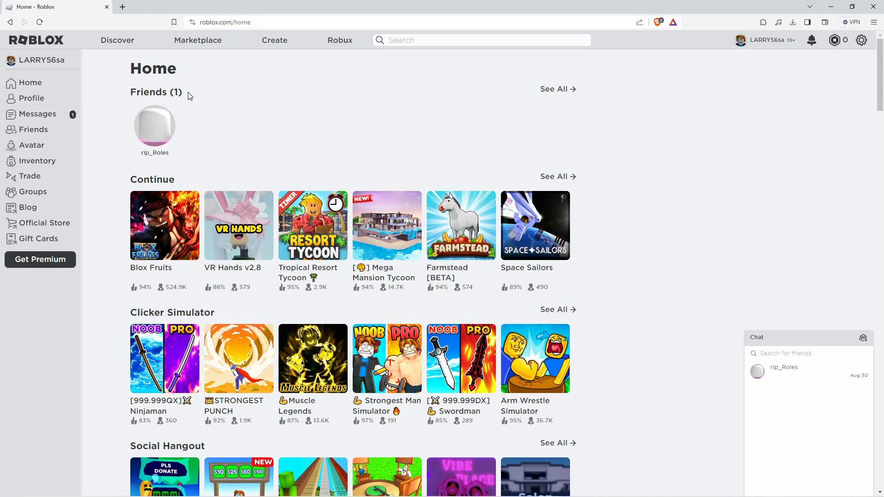
Step: Bring up the browser showing the signed-in Roblox home page at roblox.com/home
left_click(861, 40)
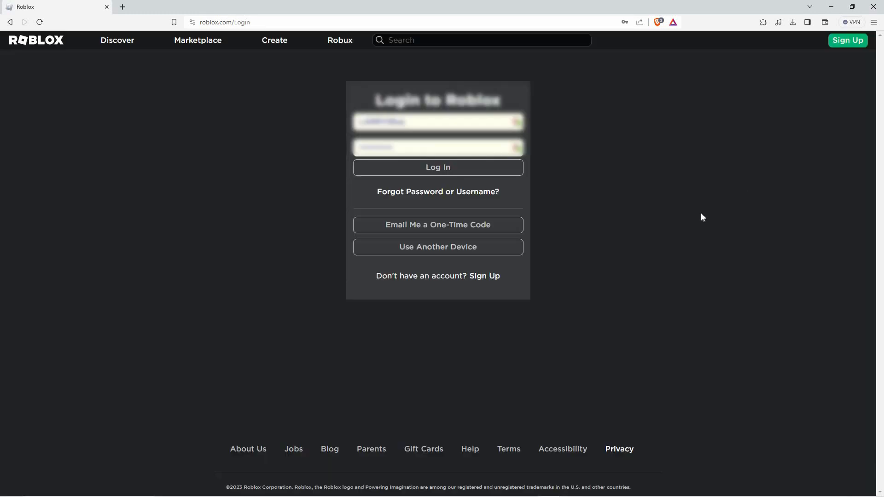
mouse_move(623, 275)
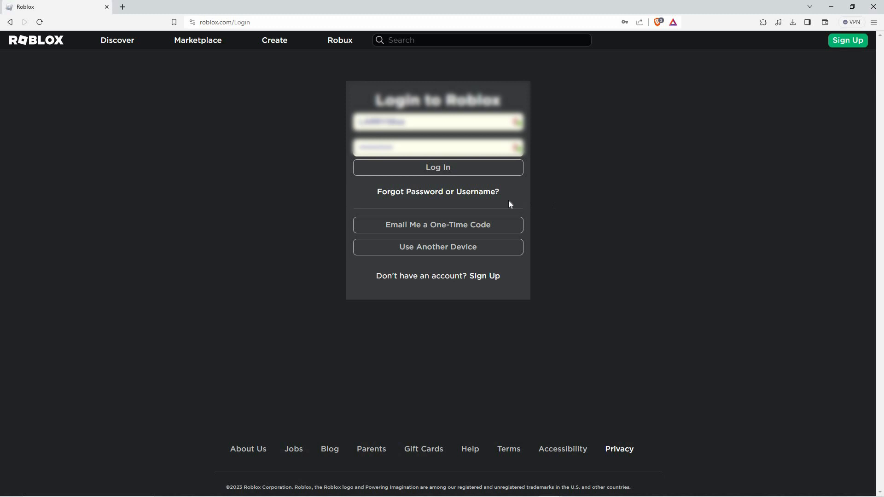
mouse_move(437, 191)
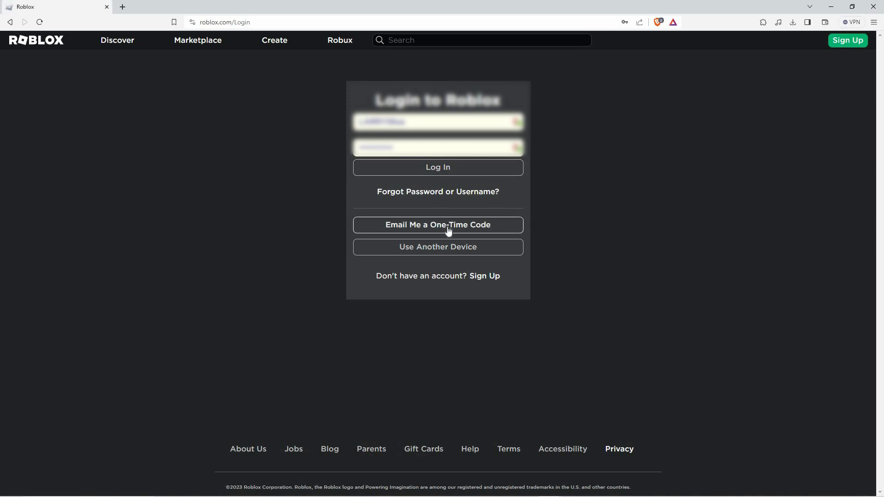
mouse_move(437, 260)
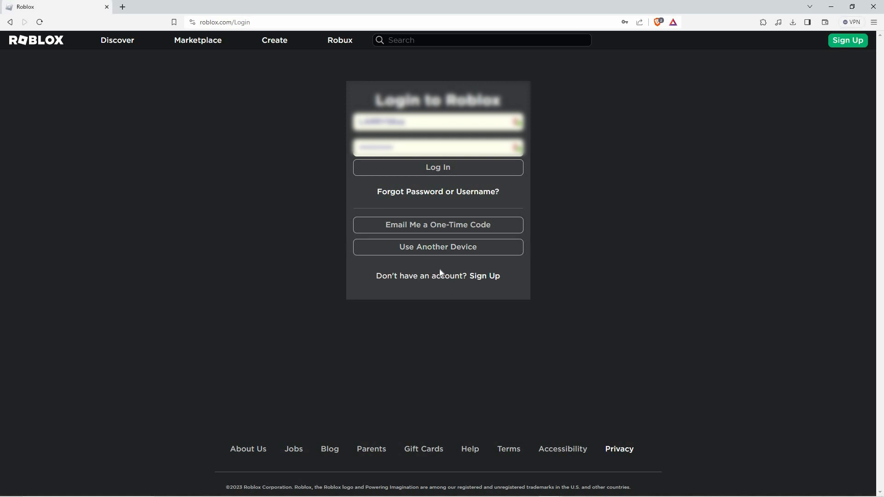
mouse_move(429, 252)
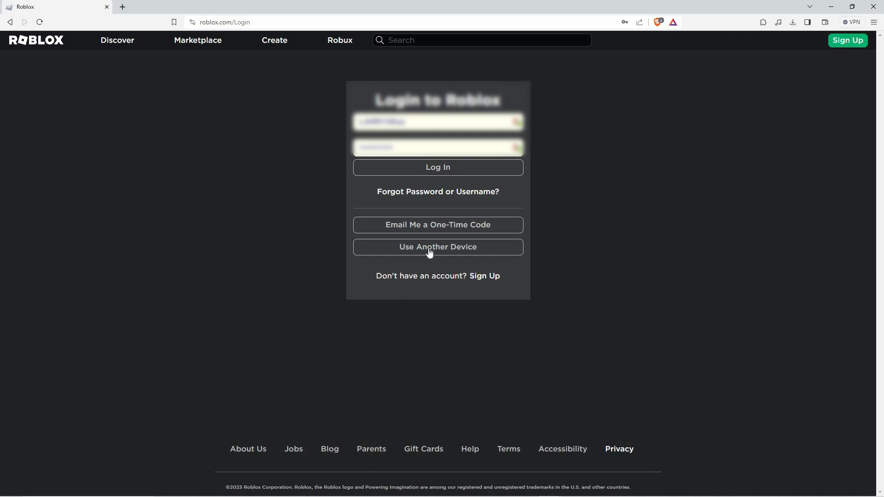